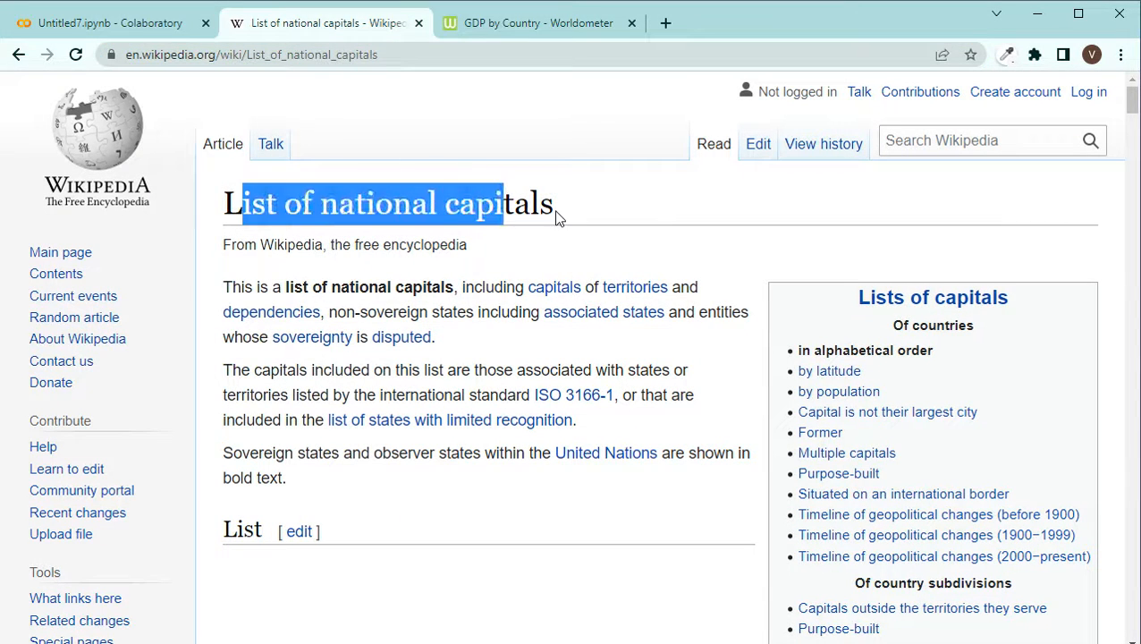
Step: Look over the Wikipedia List of national capitals article, then return to the Colab notebook
{"action": "scroll", "scroll_direction": "down", "scroll_amount": 3}
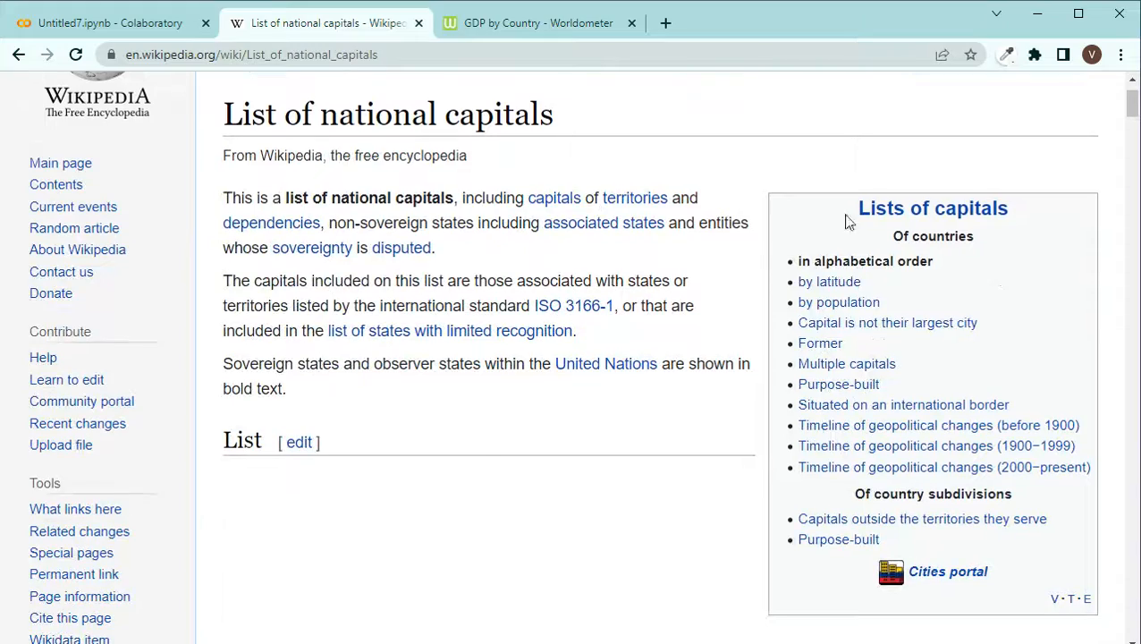
{"action": "scroll", "scroll_direction": "down", "scroll_amount": 3}
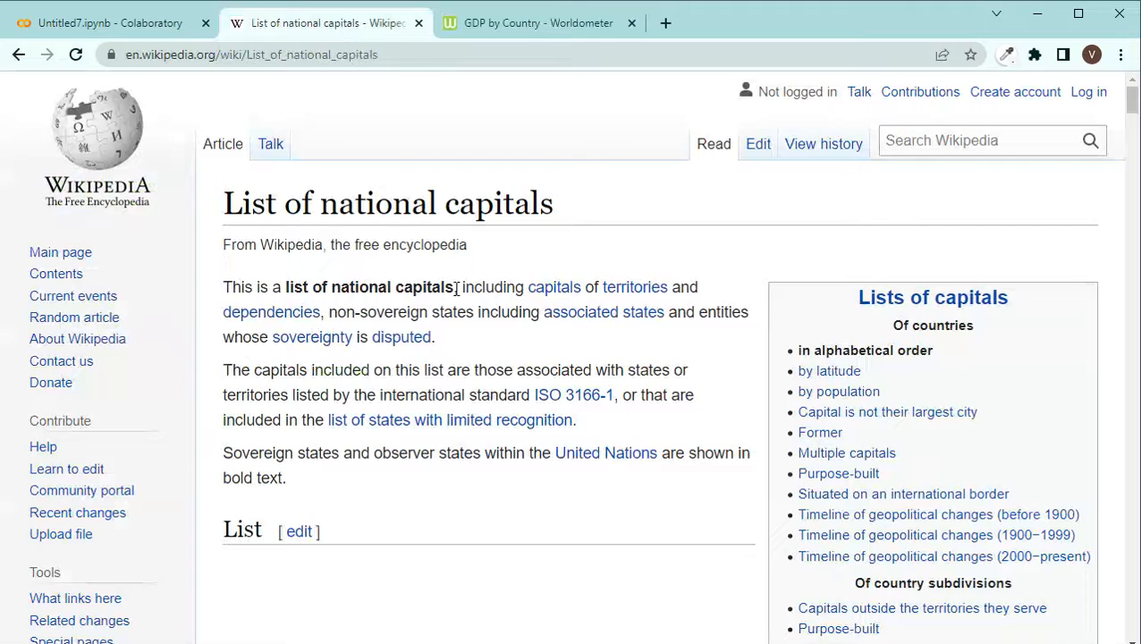
{"action": "scroll", "scroll_direction": "down", "scroll_amount": 3}
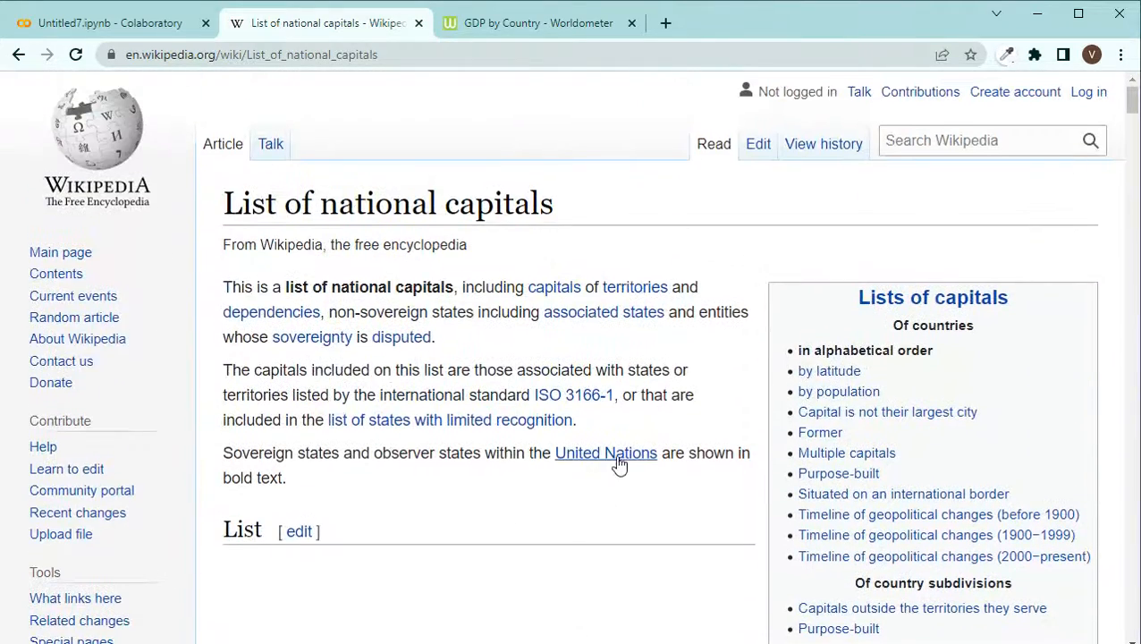
{"action": "left_click", "coordinate": [108, 22]}
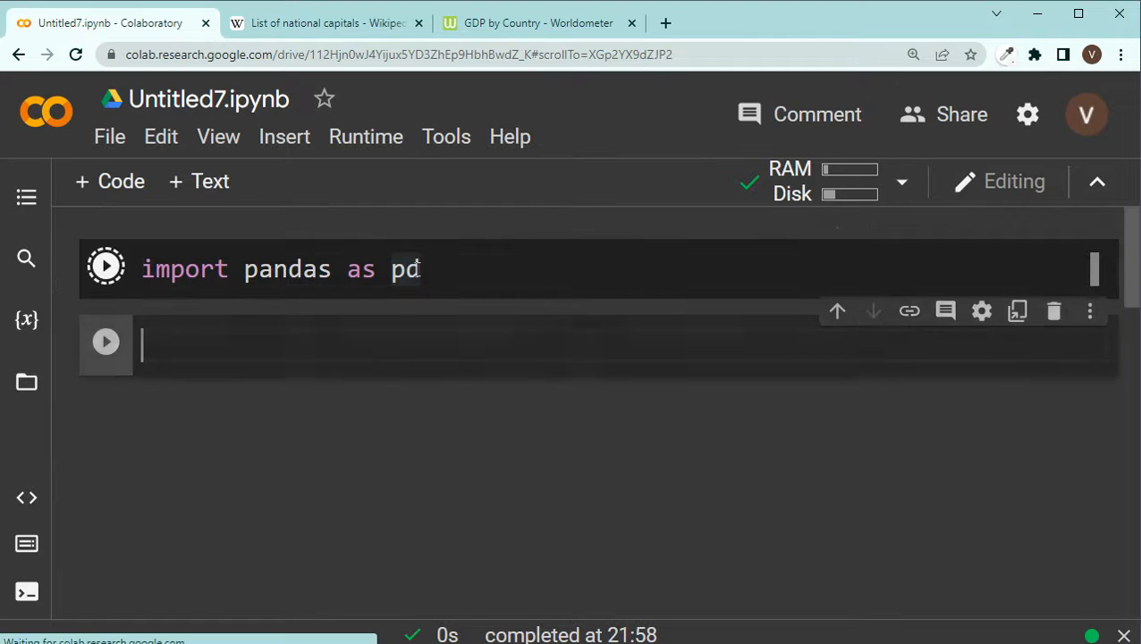
{"action": "left_click", "coordinate": [106, 265]}
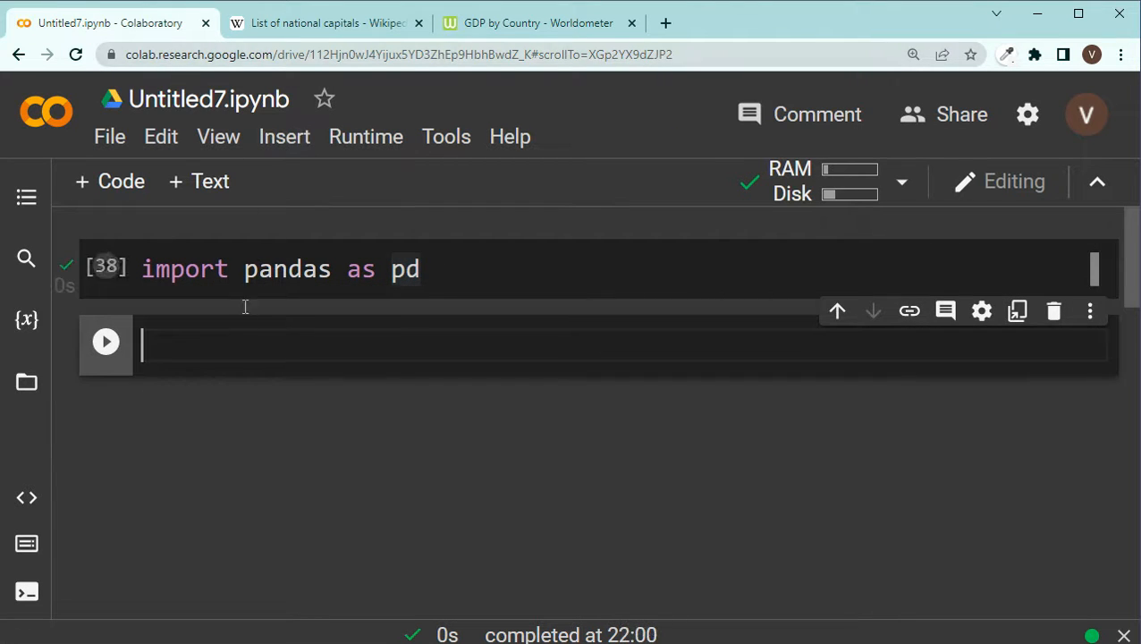
{"action": "type", "text": "u"}
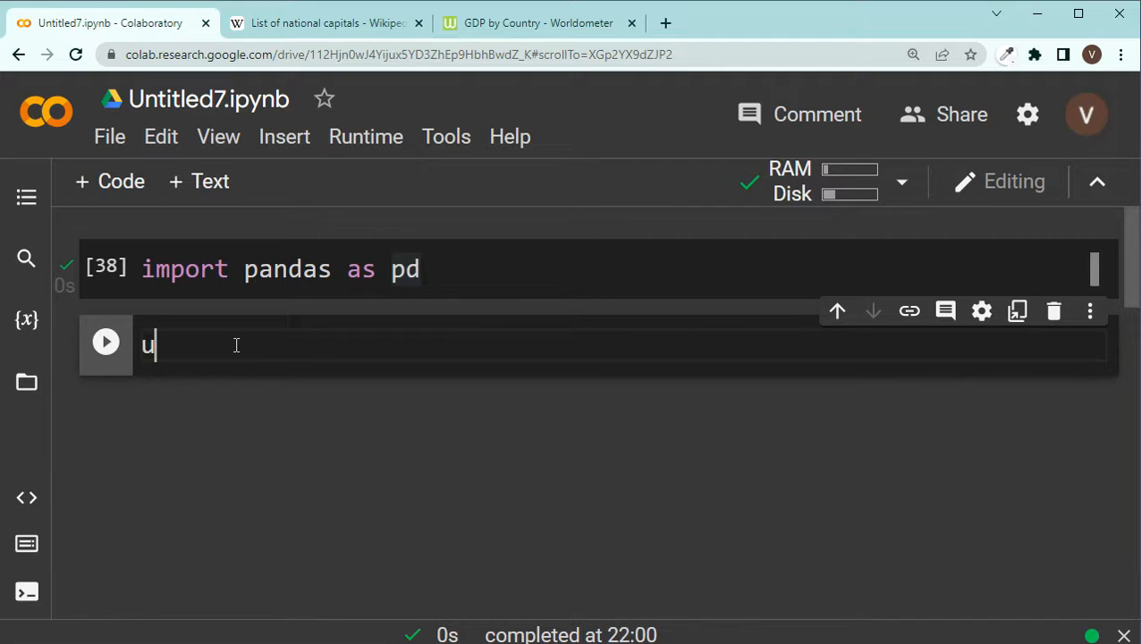
{"action": "type", "text": "rl ="}
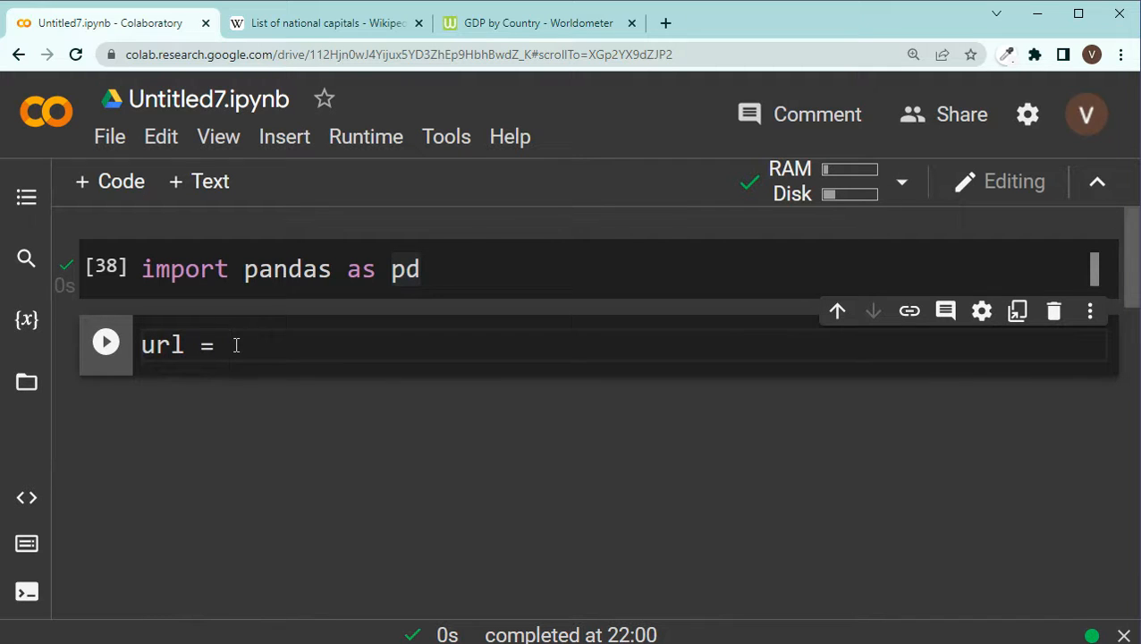
{"action": "left_click", "coordinate": [325, 21]}
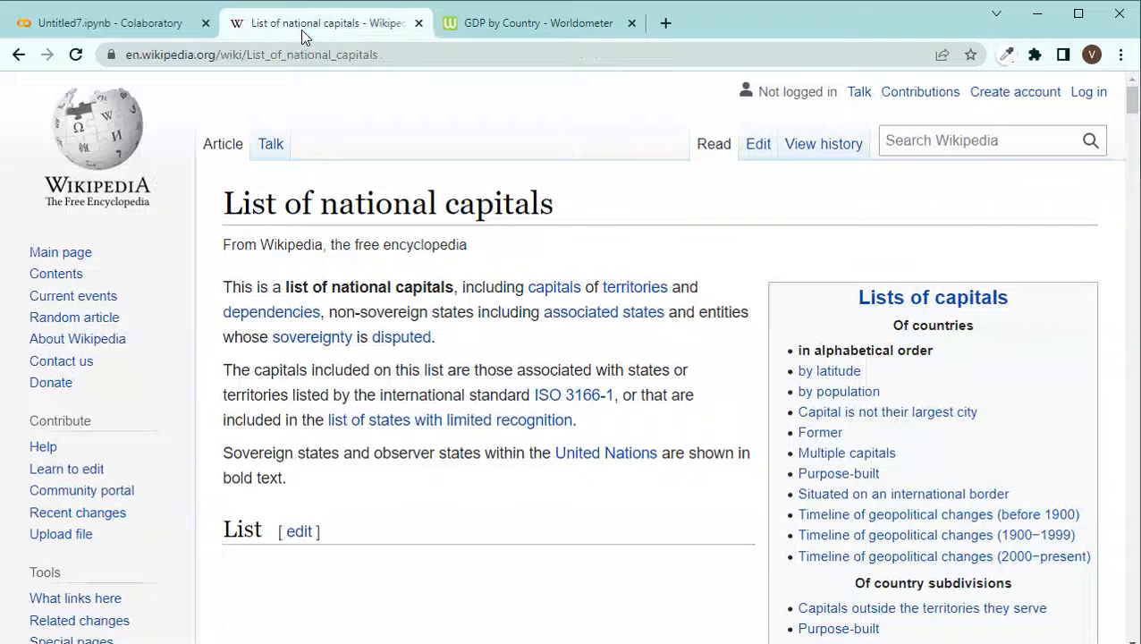
{"action": "left_click", "coordinate": [108, 21]}
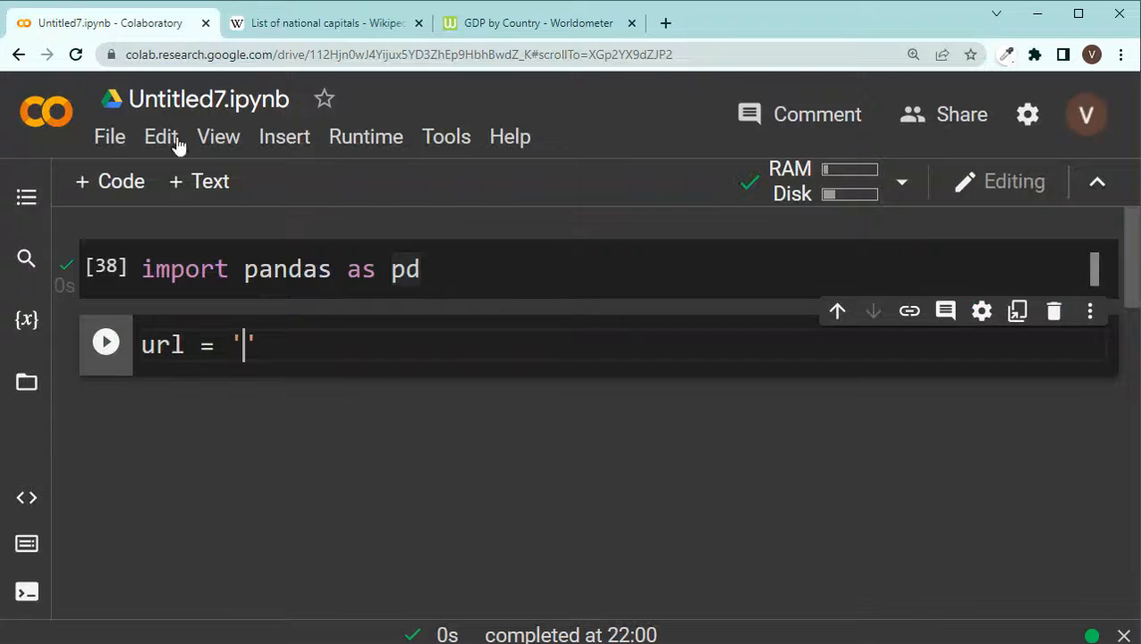
{"action": "type", "text": "https://en.wikipedia.org/wiki/List_of_national_capitals"}
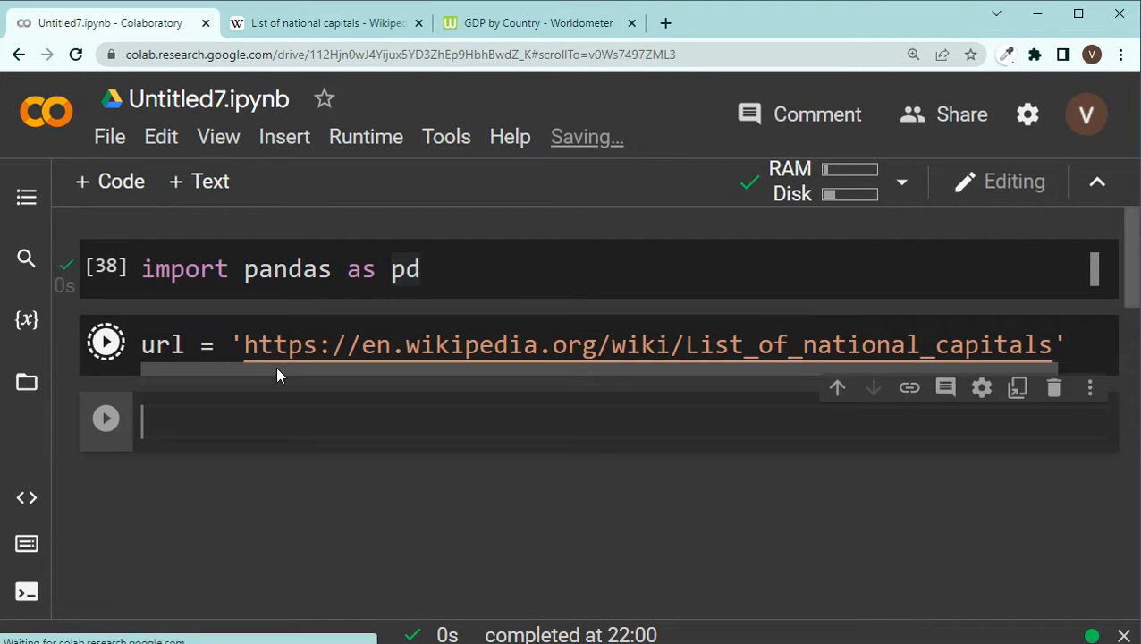
Step: Begin a tables assignment in the next empty cell
{"action": "left_click", "coordinate": [106, 343]}
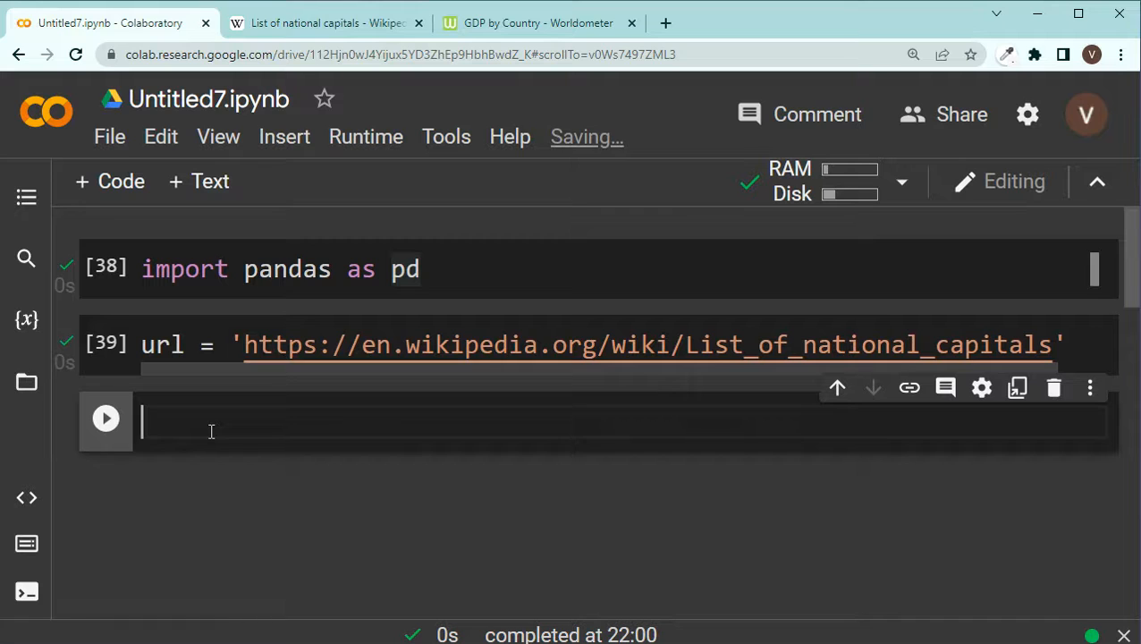
{"action": "type", "text": "tables ="}
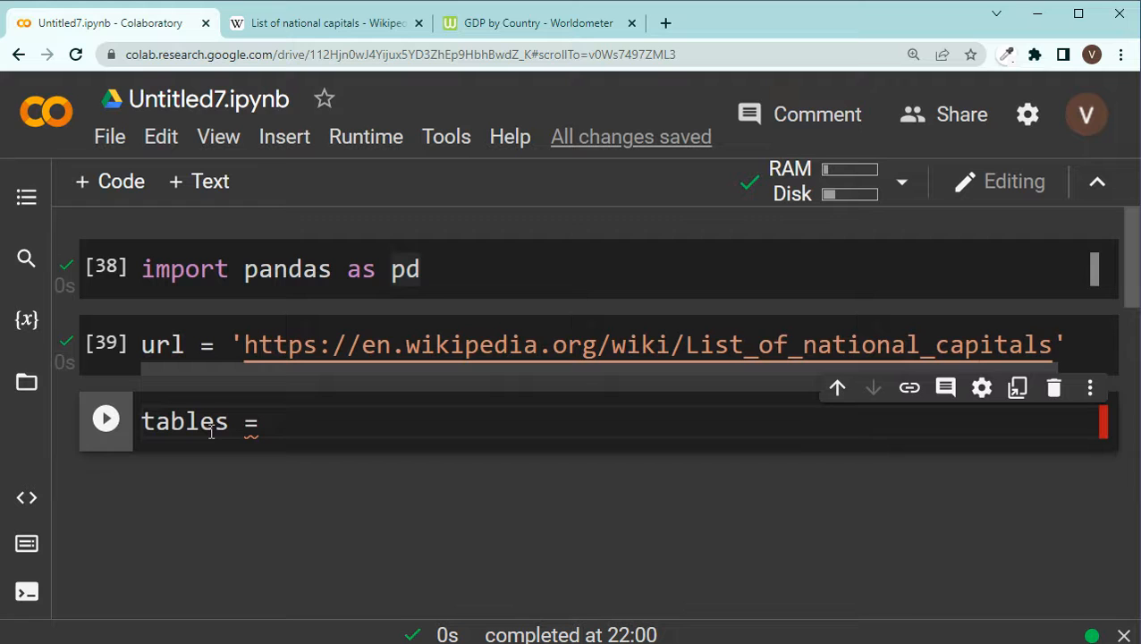
Step: Read the page's tables with tables = pd.read_html(url), then write len(tables) in the next cell
{"action": "type", "text": "pd.r"}
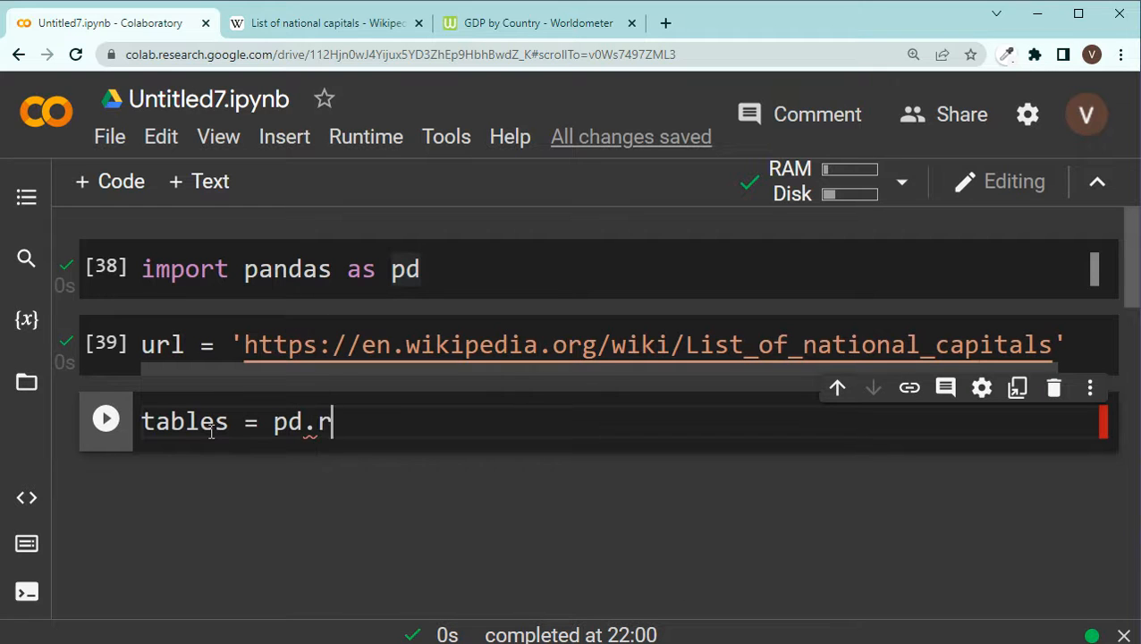
{"action": "type", "text": "ead_html"}
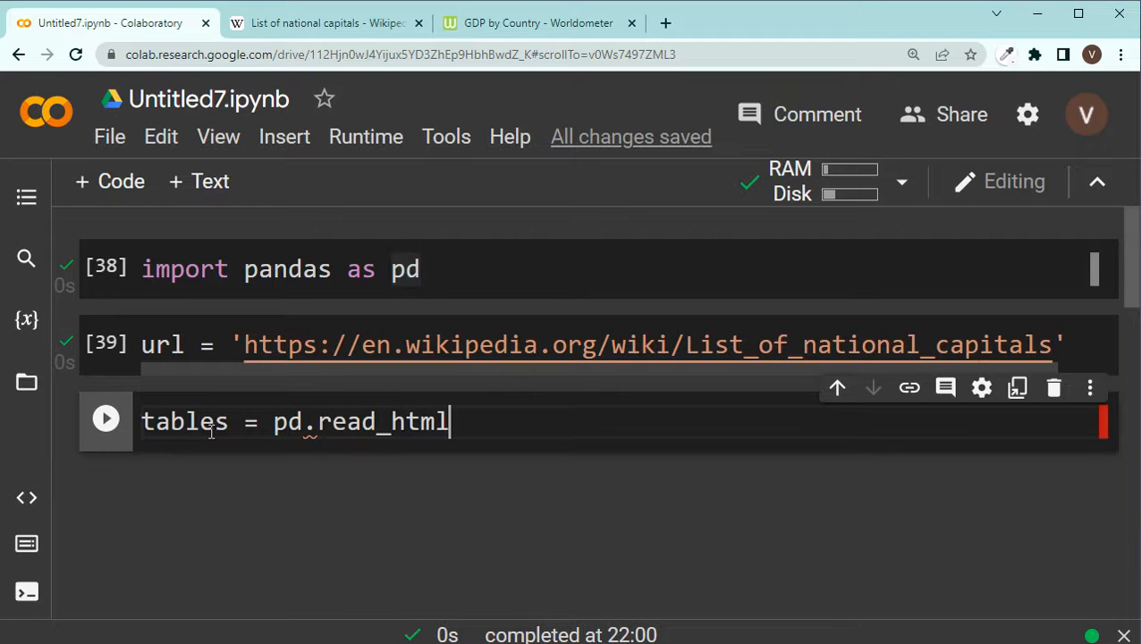
{"action": "type", "text": "(url"}
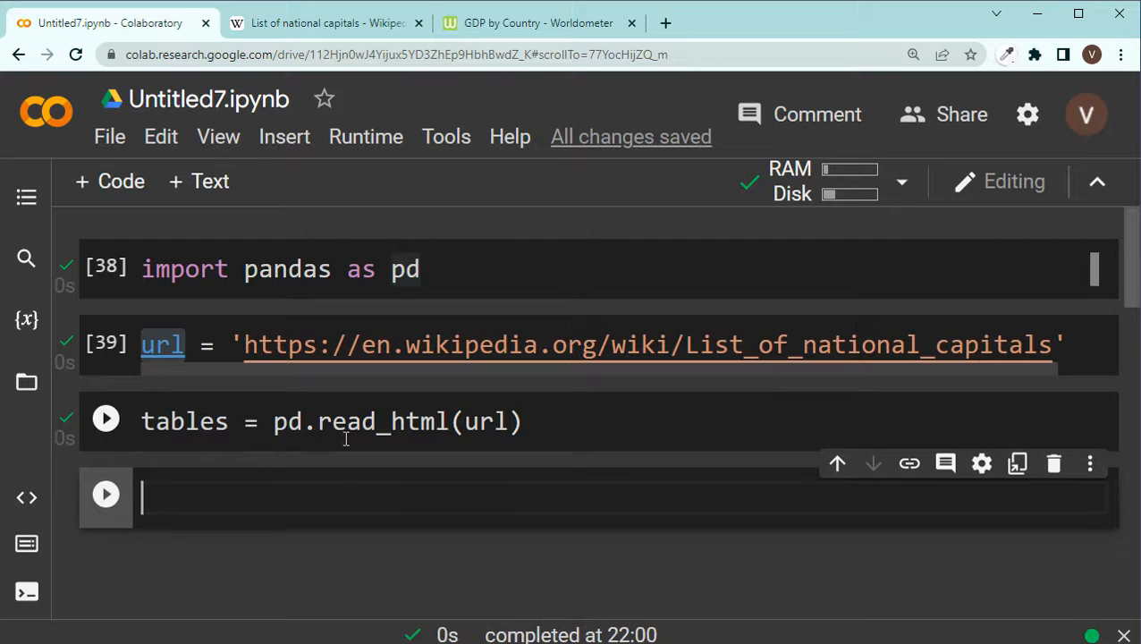
{"action": "left_click", "coordinate": [106, 419]}
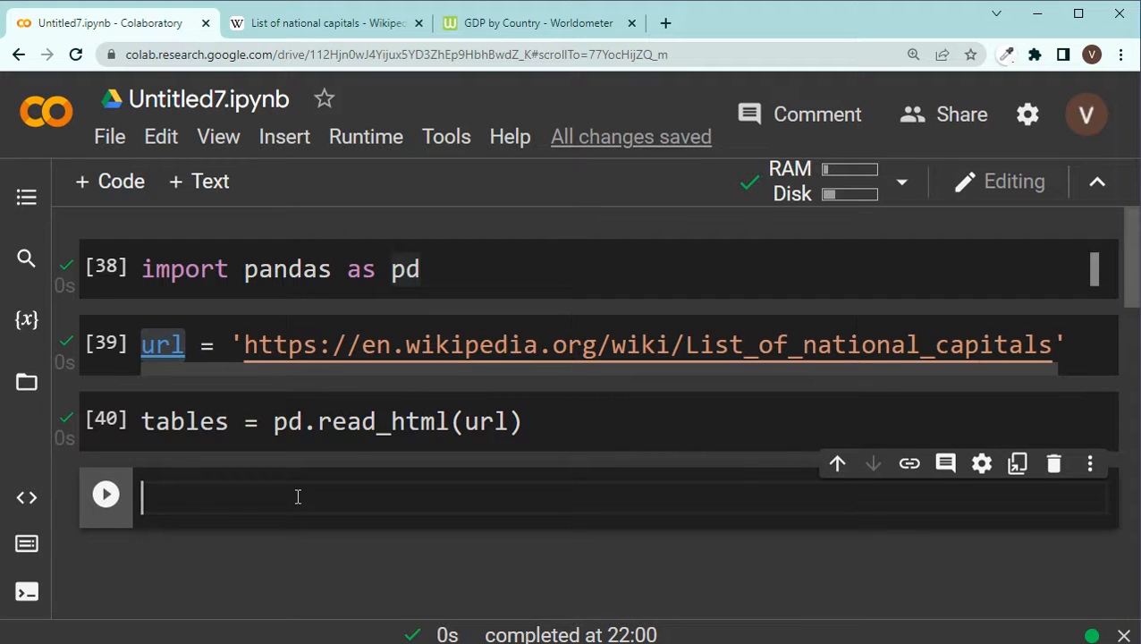
{"action": "type", "text": "len(tables)"}
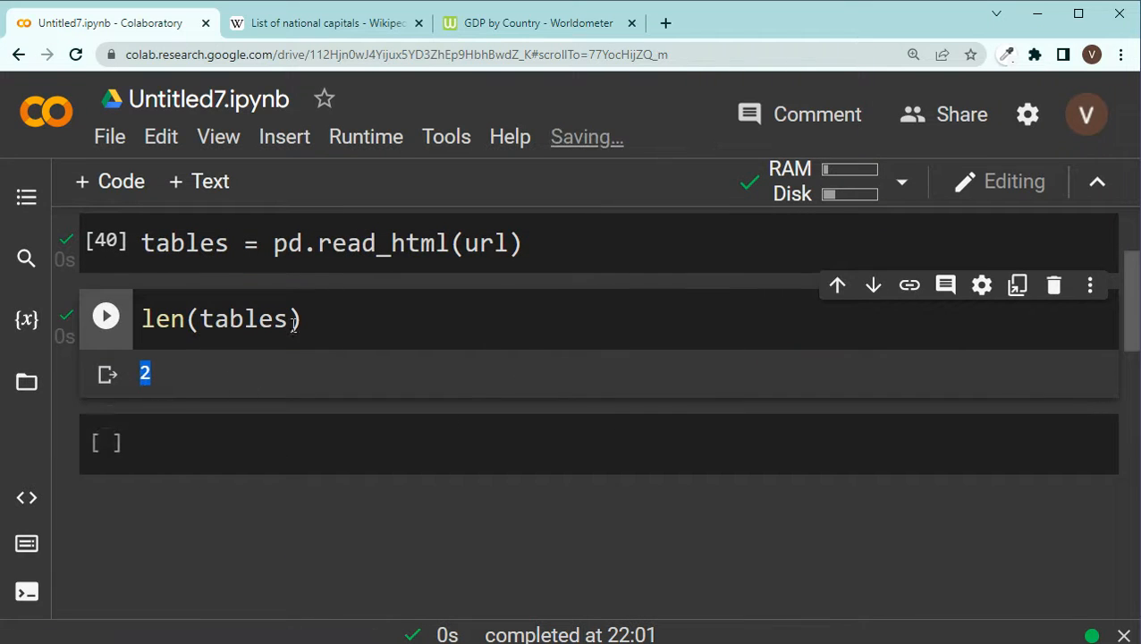
Step: Display tables[0], the Lists of capitals box, then return to the Wikipedia article
{"action": "type", "text": "t"}
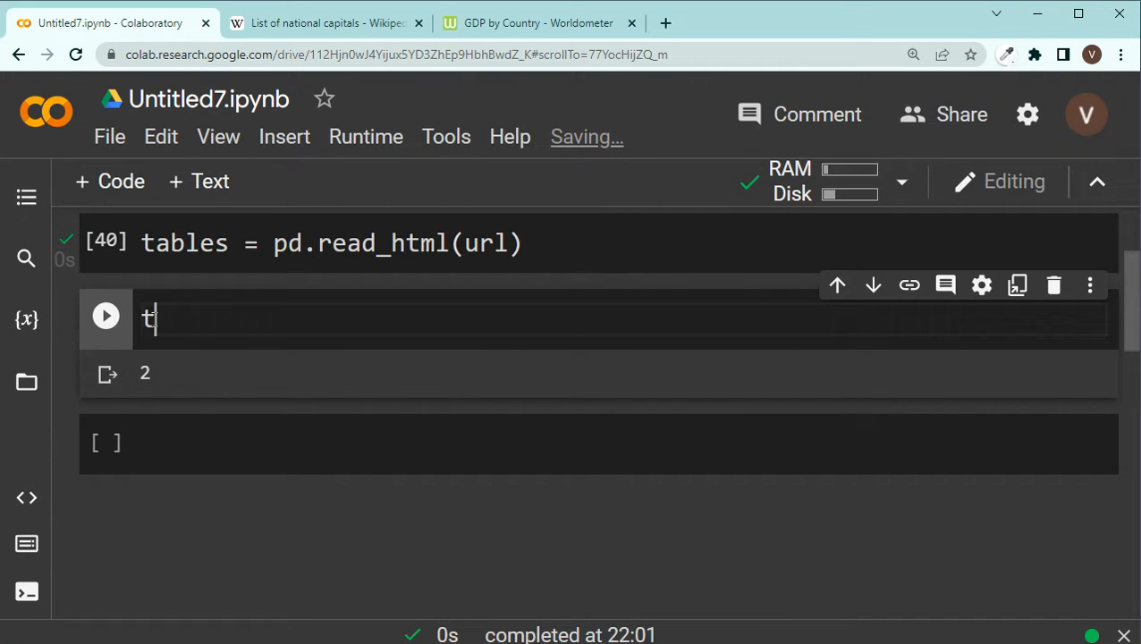
{"action": "type", "text": "ables[0]"}
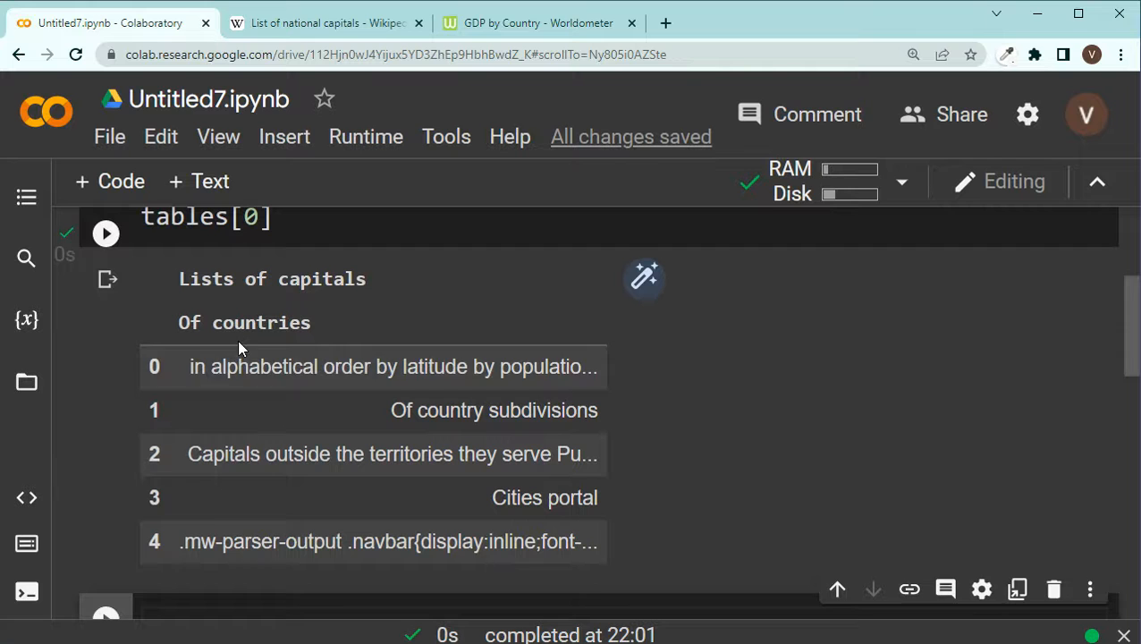
{"action": "left_click", "coordinate": [325, 21]}
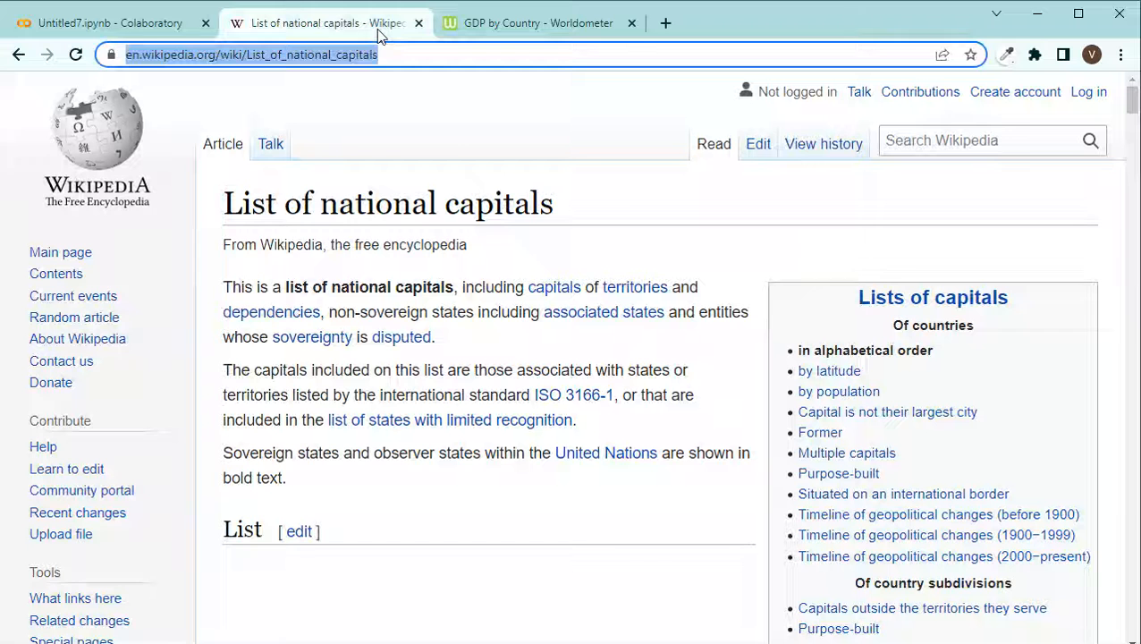
{"action": "mouse_move", "coordinate": [934, 297]}
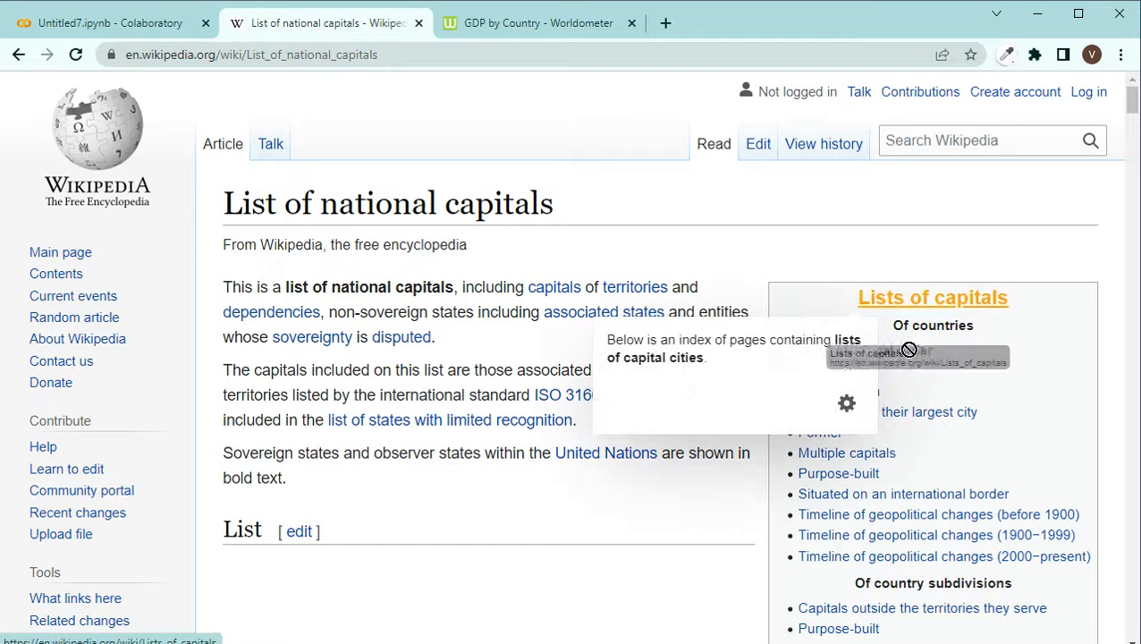
Step: Inspect the article's City/Town and Country/Territory table, then return to the notebook
{"action": "scroll", "scroll_direction": "down", "scroll_amount": 3}
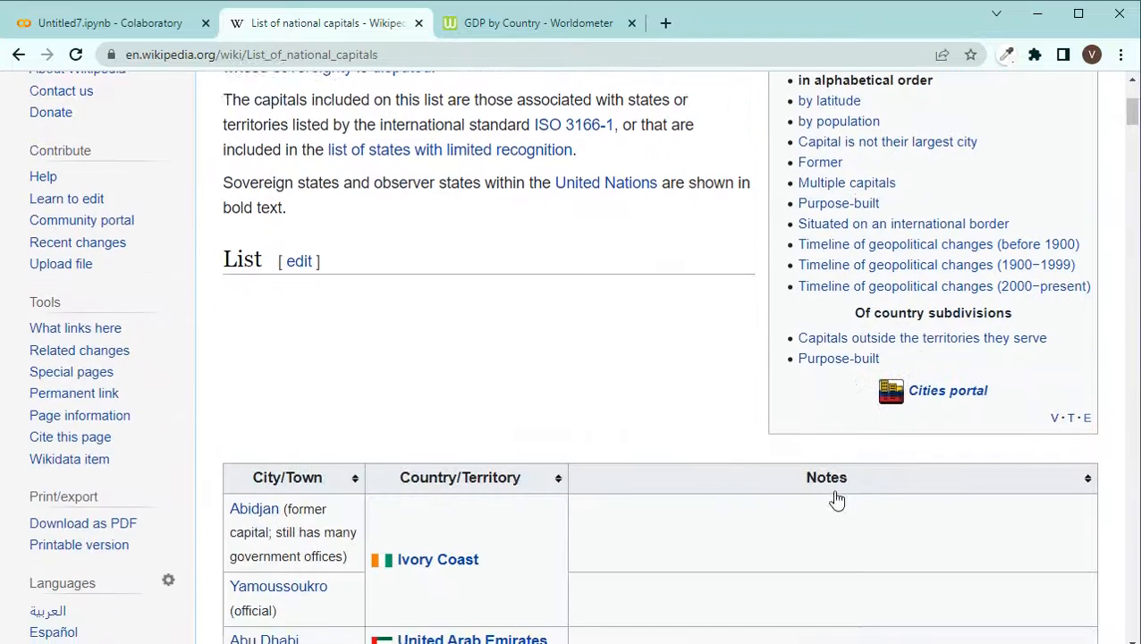
{"action": "scroll", "scroll_direction": "down", "scroll_amount": 3}
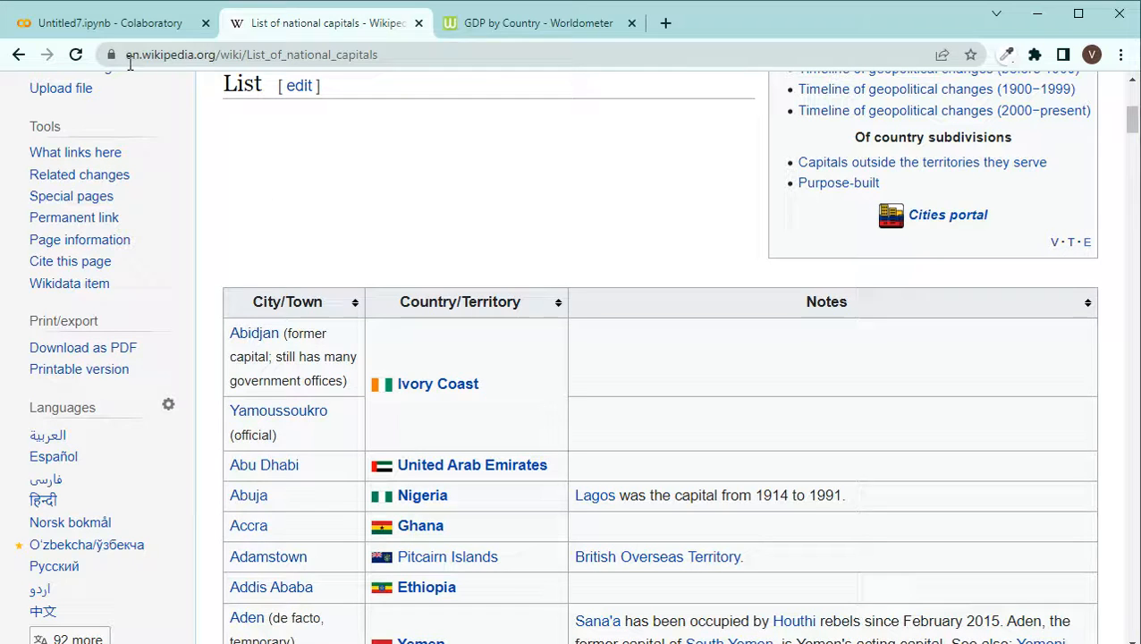
{"action": "left_click", "coordinate": [108, 22]}
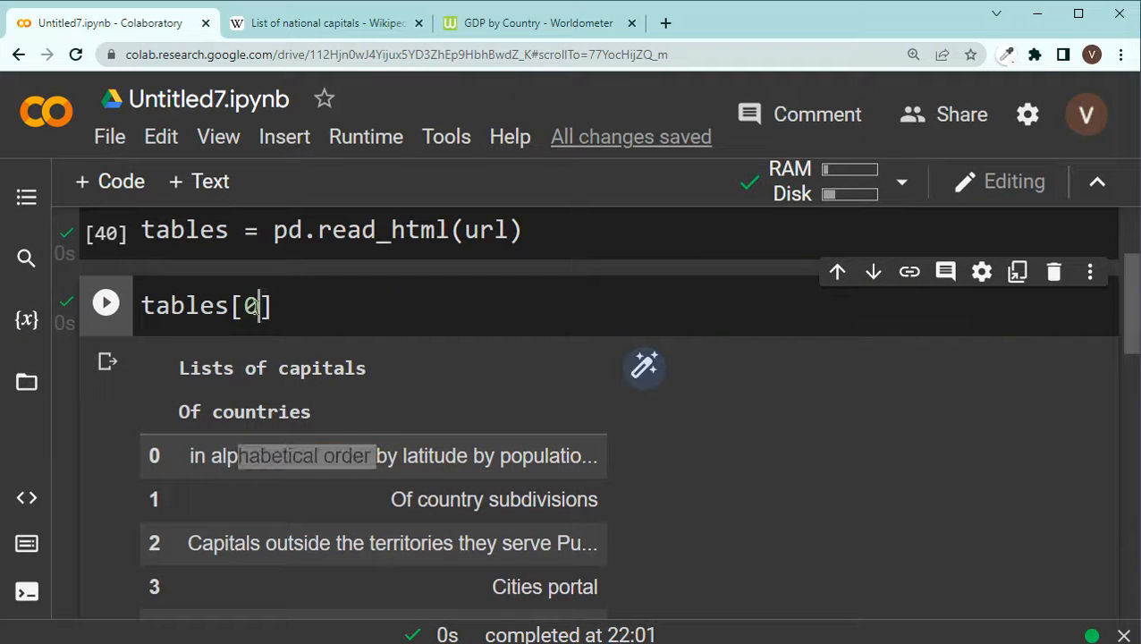
Step: Assign df = tables[1] and run df.head() to show the first capital and country rows
{"action": "left_click", "coordinate": [105, 302]}
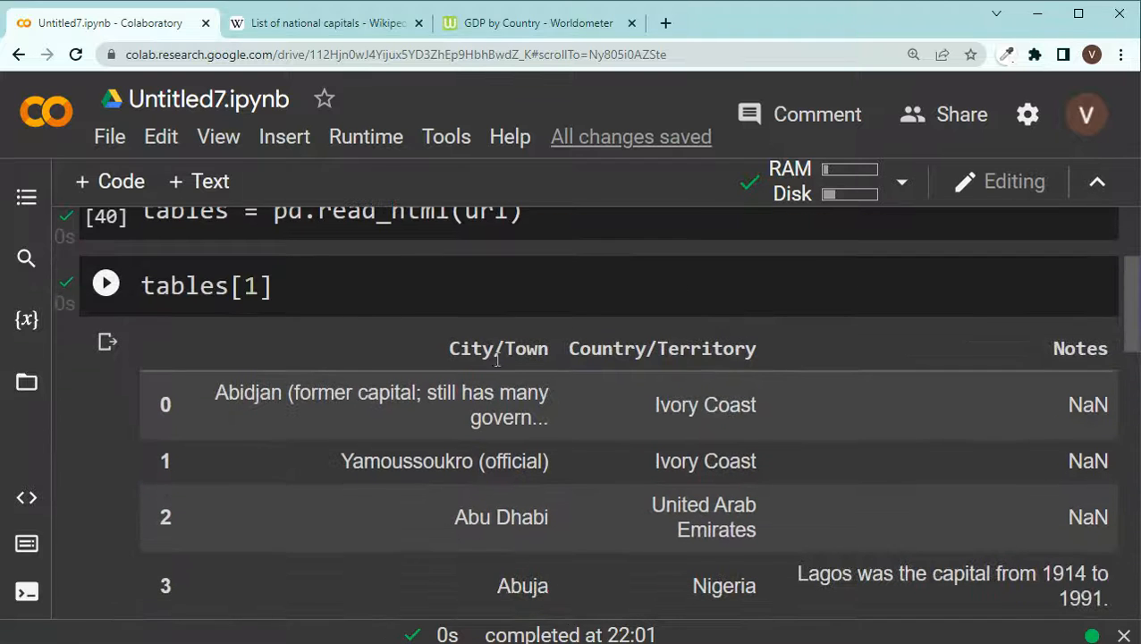
{"action": "scroll", "scroll_direction": "down", "scroll_amount": 3}
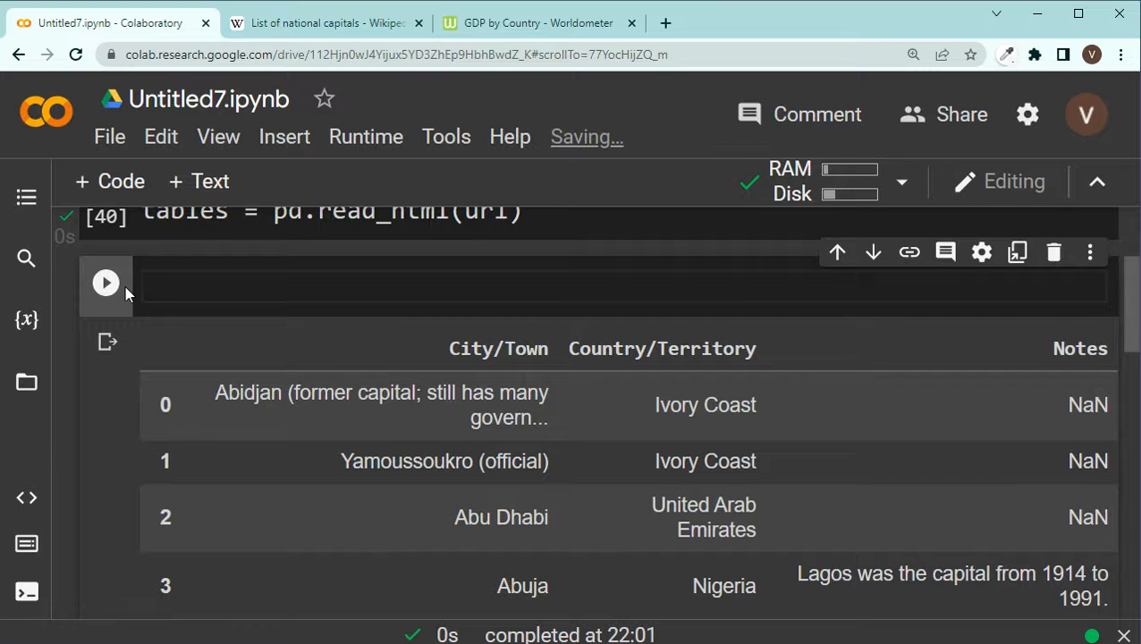
{"action": "type", "text": "df ="}
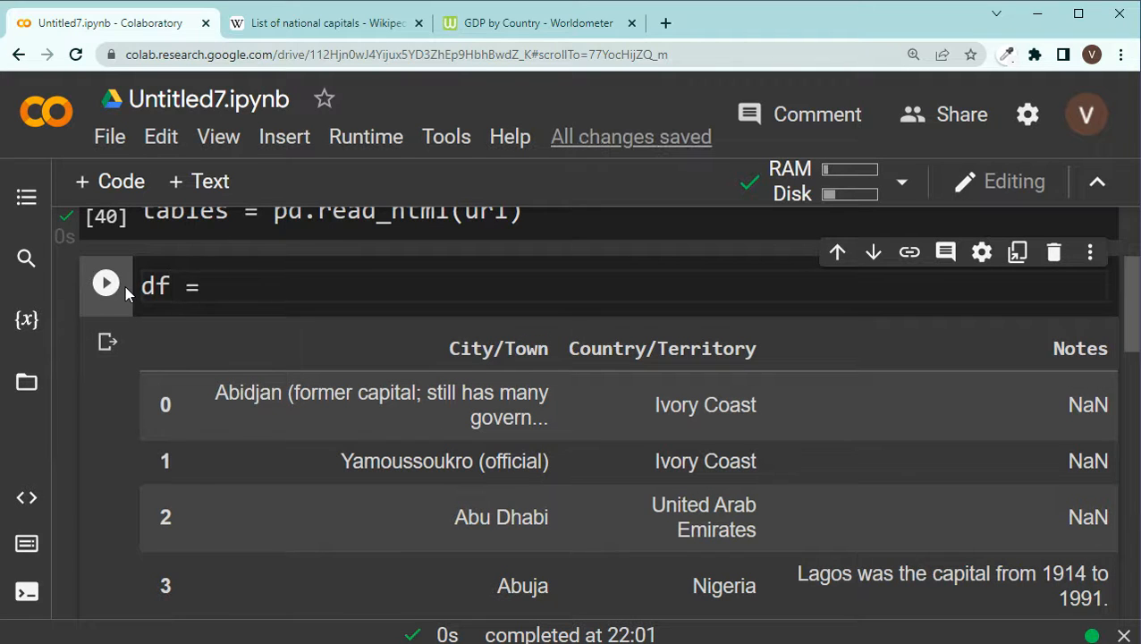
{"action": "type", "text": "tables[1"}
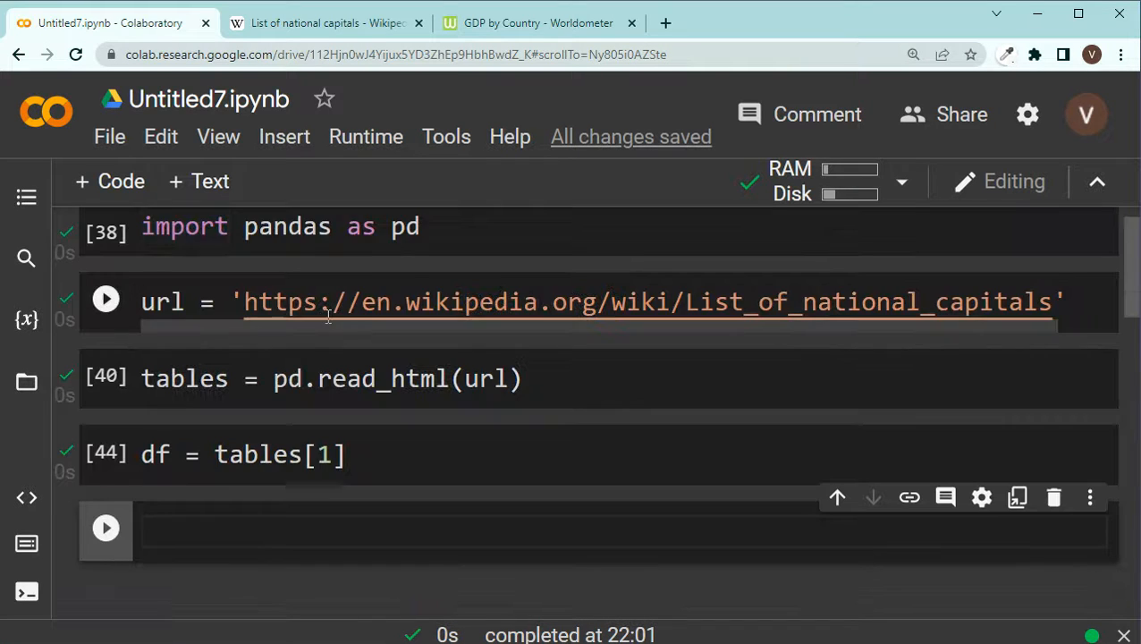
{"action": "type", "text": "d"}
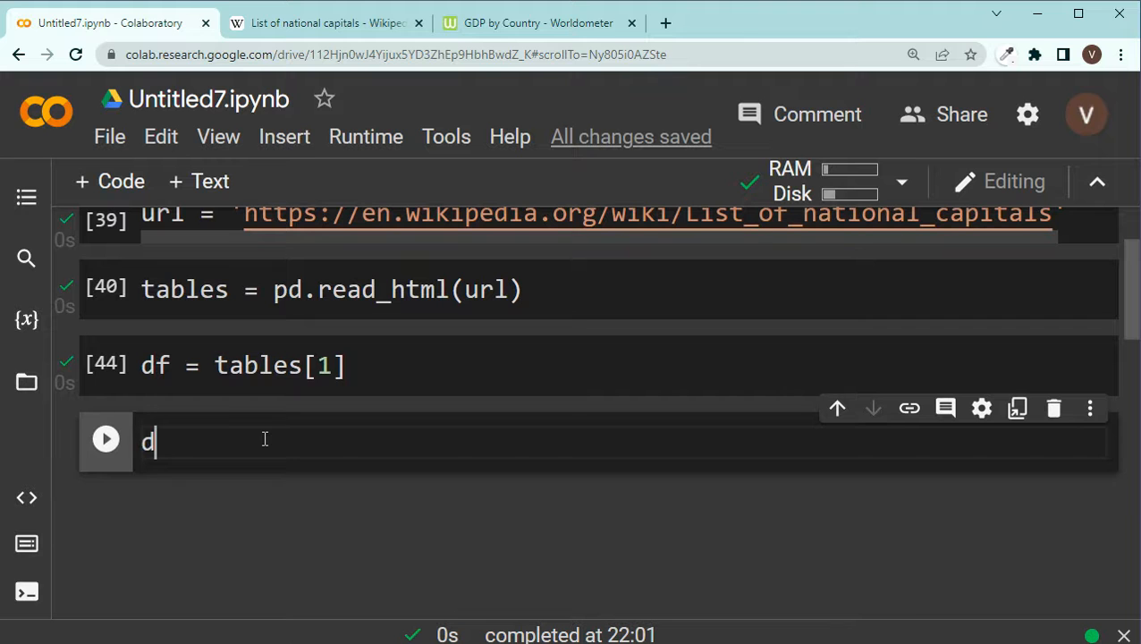
{"action": "type", "text": "f.head()"}
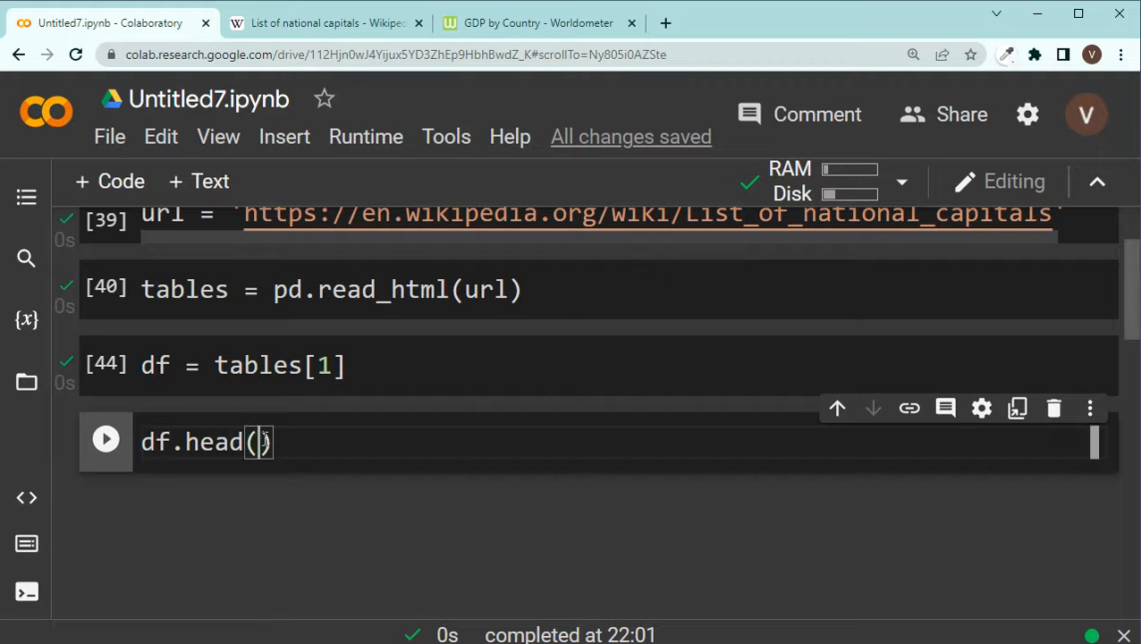
{"action": "left_click", "coordinate": [106, 440]}
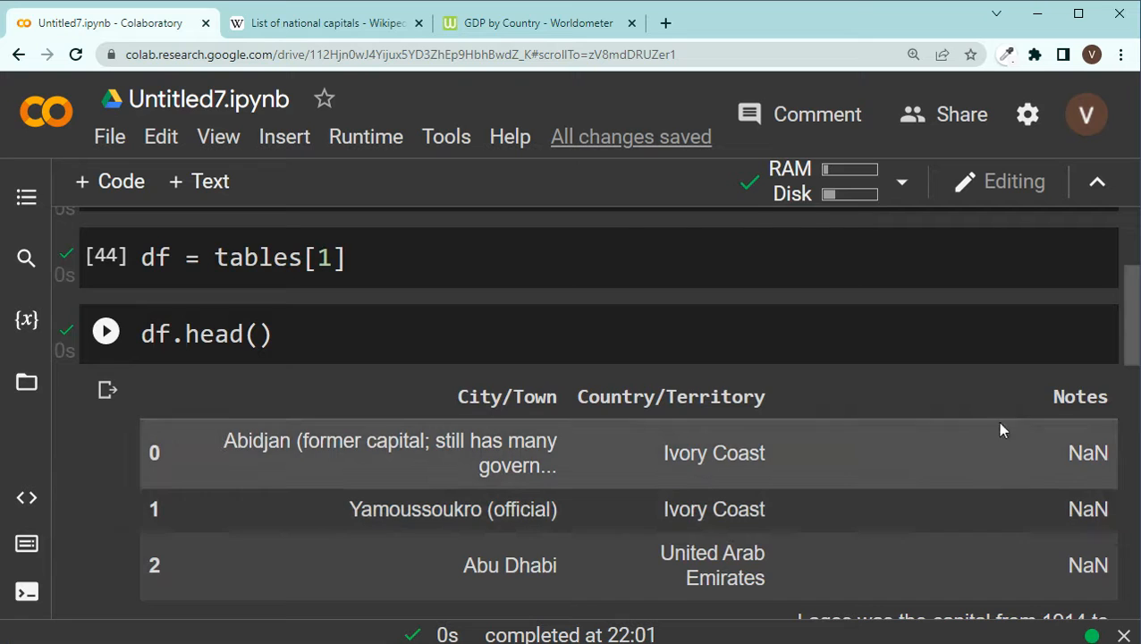
Step: Export the table with df.to_csv('capital.csv') and run it
{"action": "scroll", "scroll_direction": "down", "scroll_amount": 3}
{"action": "type", "text": "df.to_cs"}
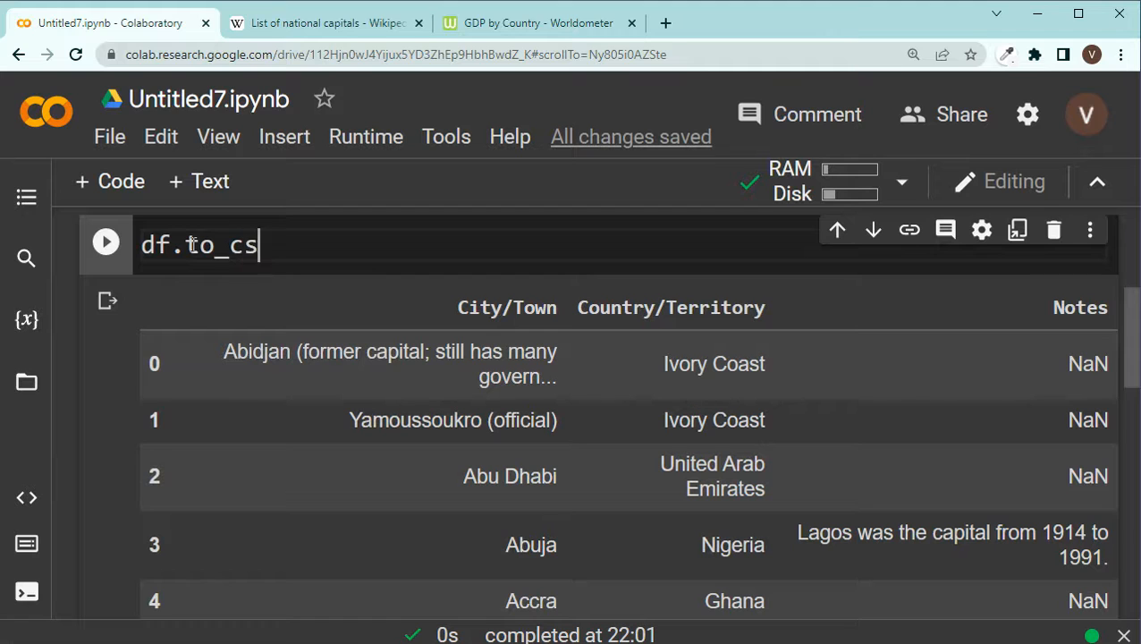
{"action": "type", "text": "v('')"}
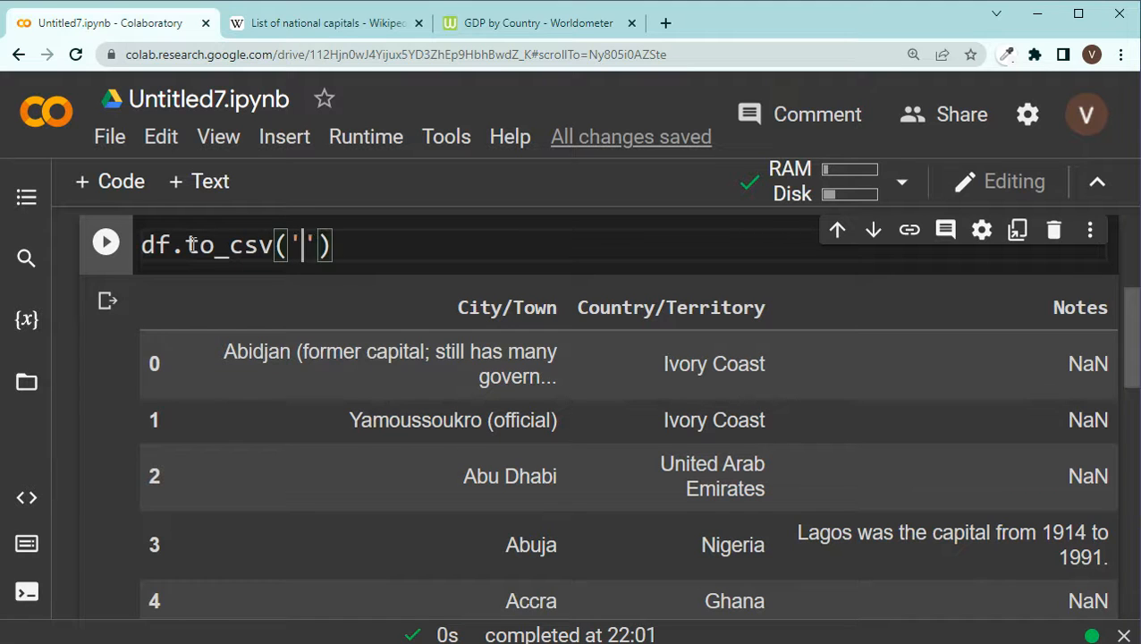
{"action": "type", "text": "capial.csv"}
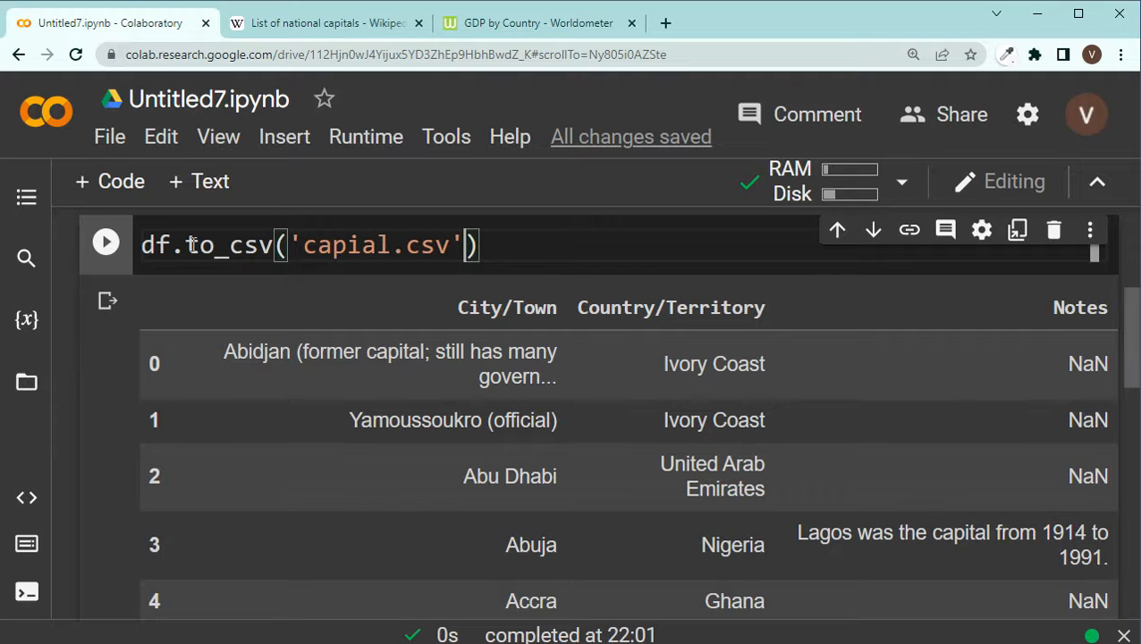
{"action": "type", "text": "t"}
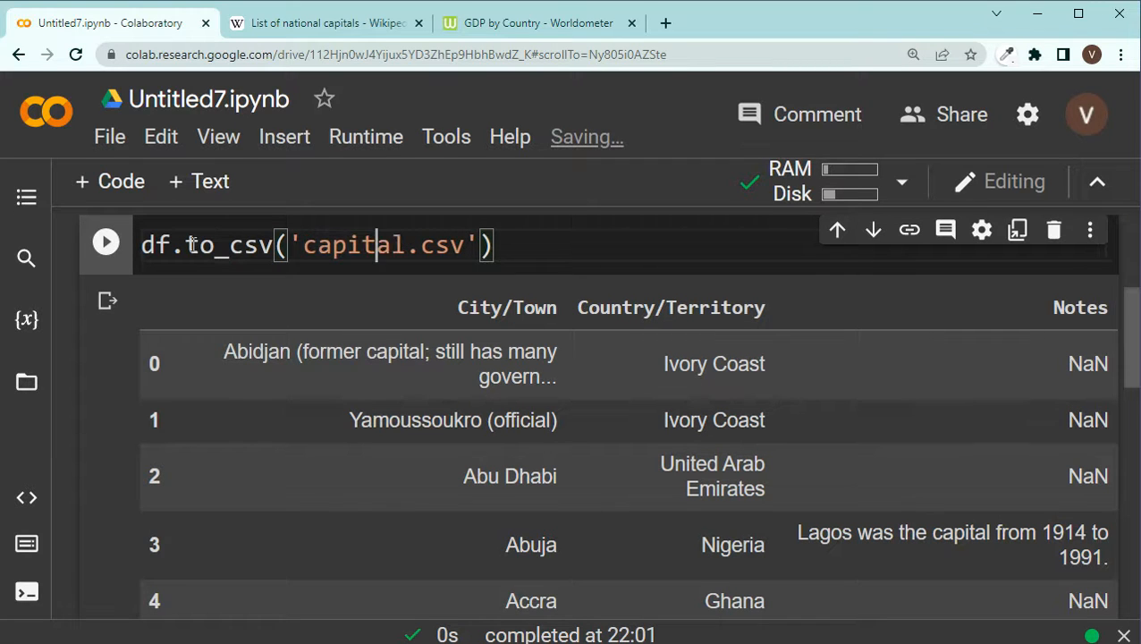
{"action": "left_click", "coordinate": [106, 243]}
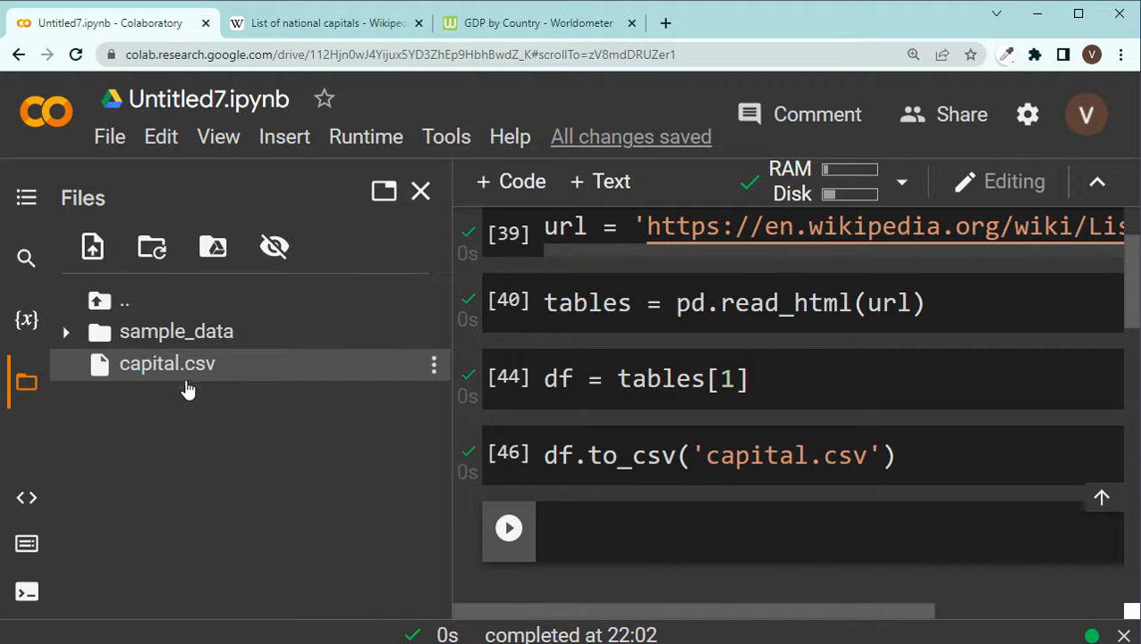
Step: View capital.csv in the file viewer and scroll through its 261 entries of capitals and countries
{"action": "left_click", "coordinate": [433, 365]}
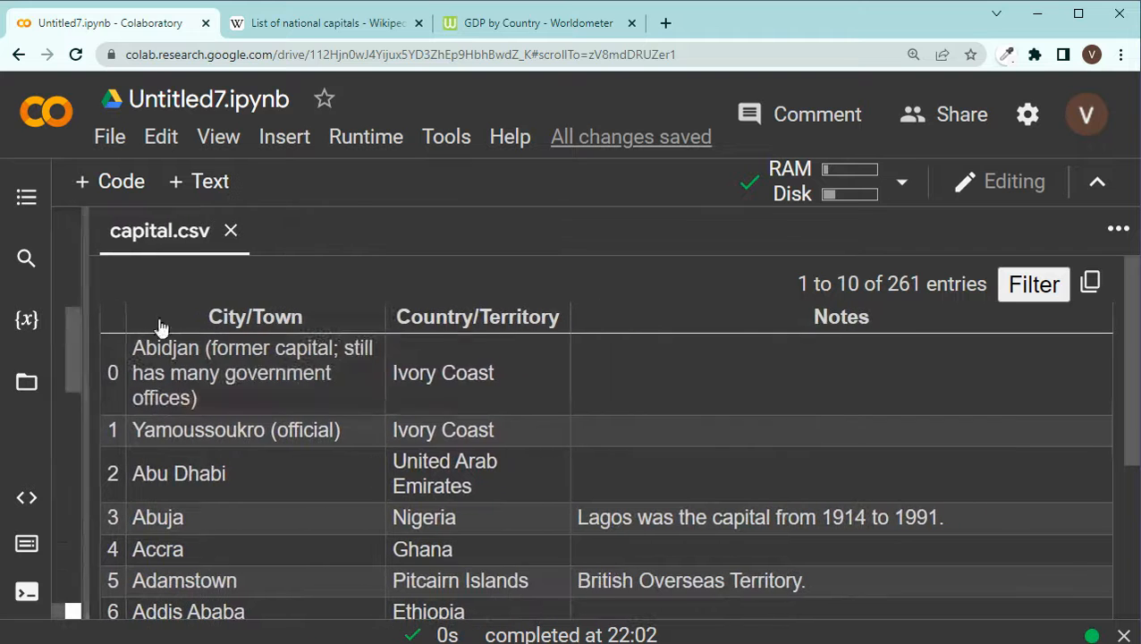
{"action": "mouse_move", "coordinate": [336, 340]}
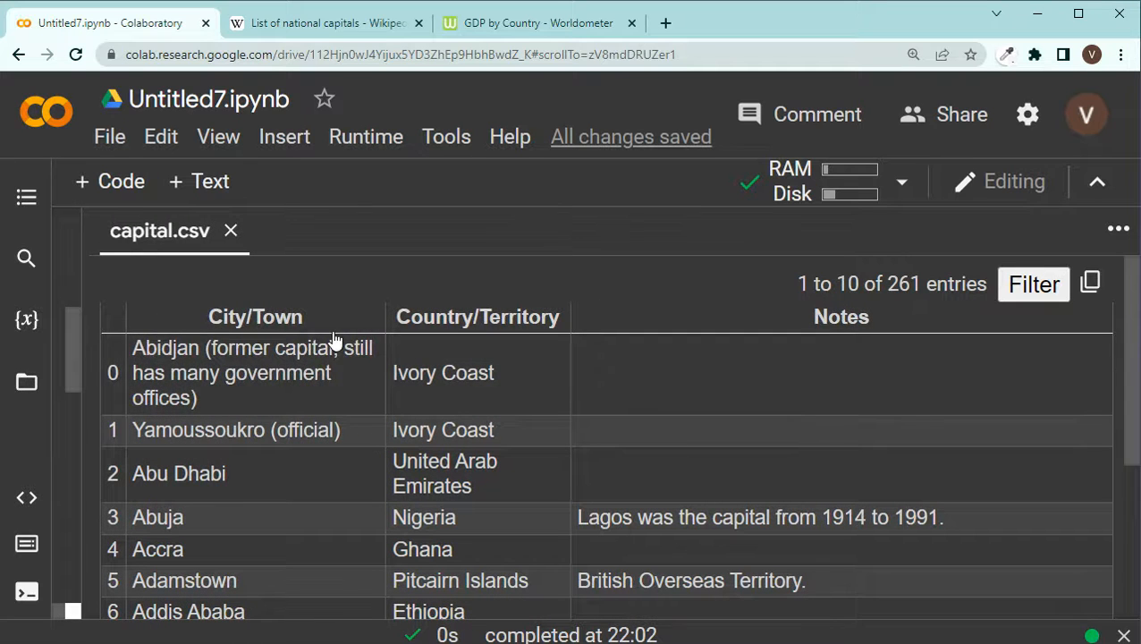
{"action": "scroll", "scroll_direction": "down", "scroll_amount": 3}
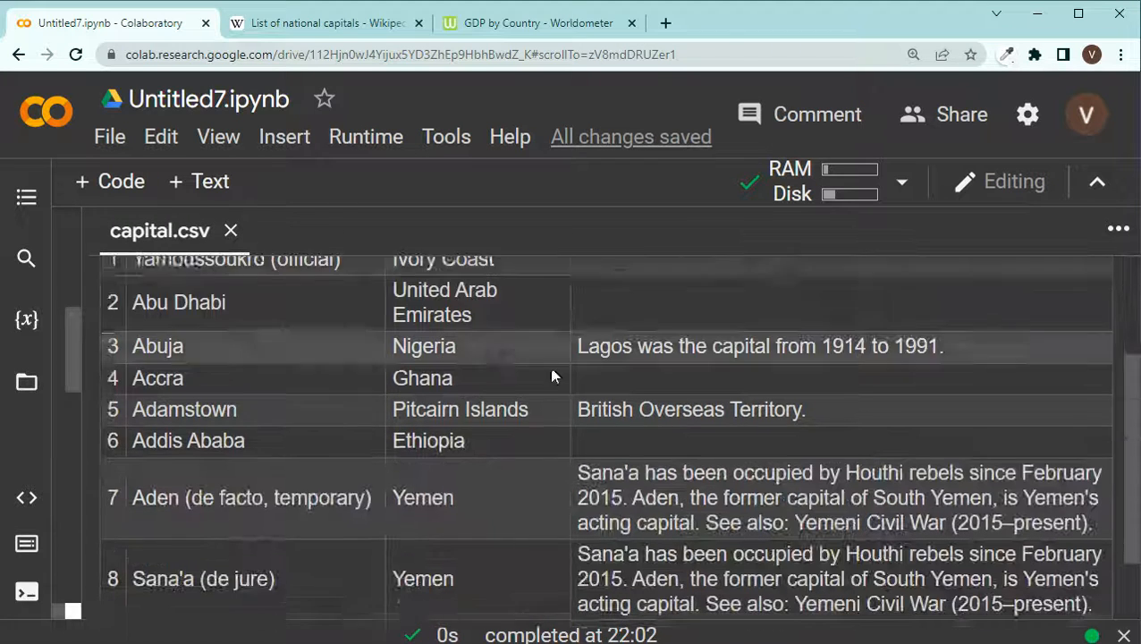
{"action": "left_click", "coordinate": [192, 579]}
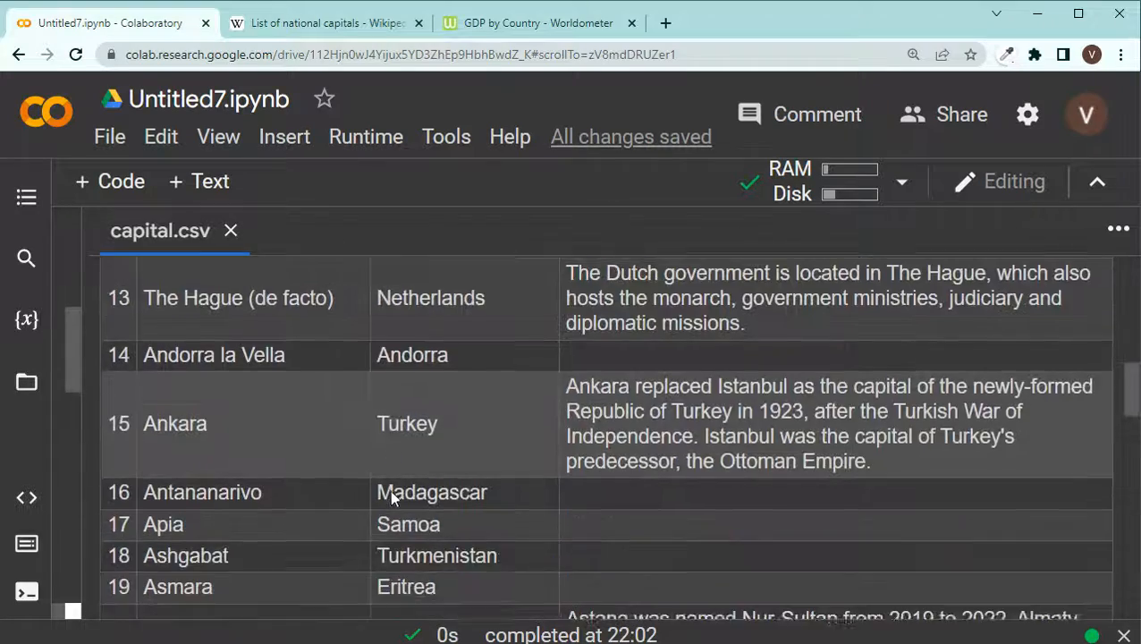
{"action": "scroll", "scroll_direction": "down", "scroll_amount": 3}
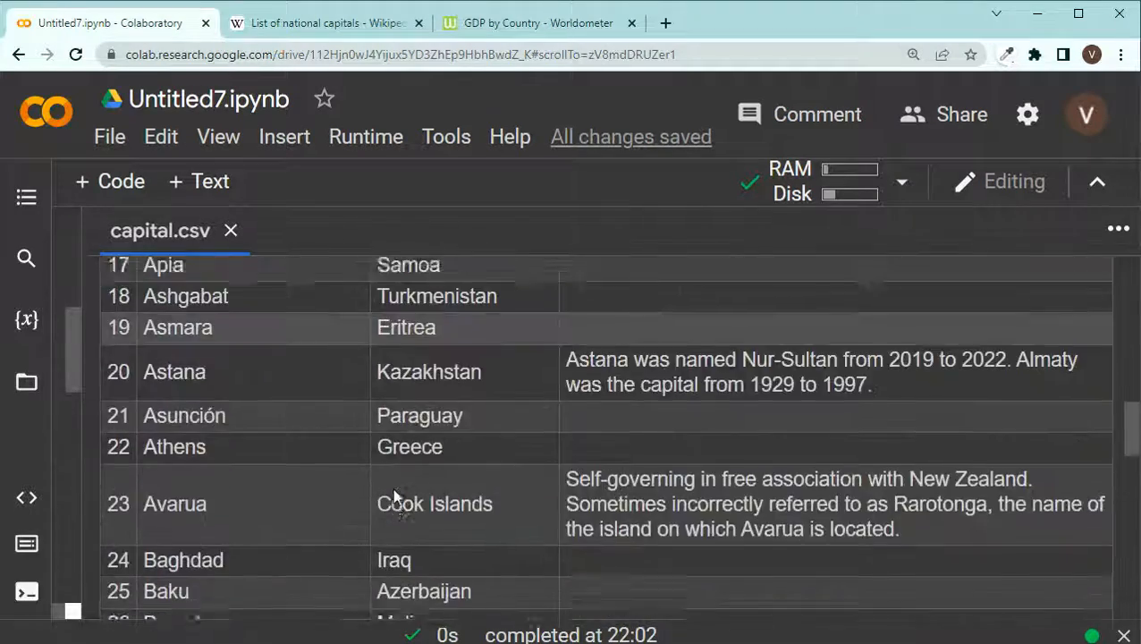